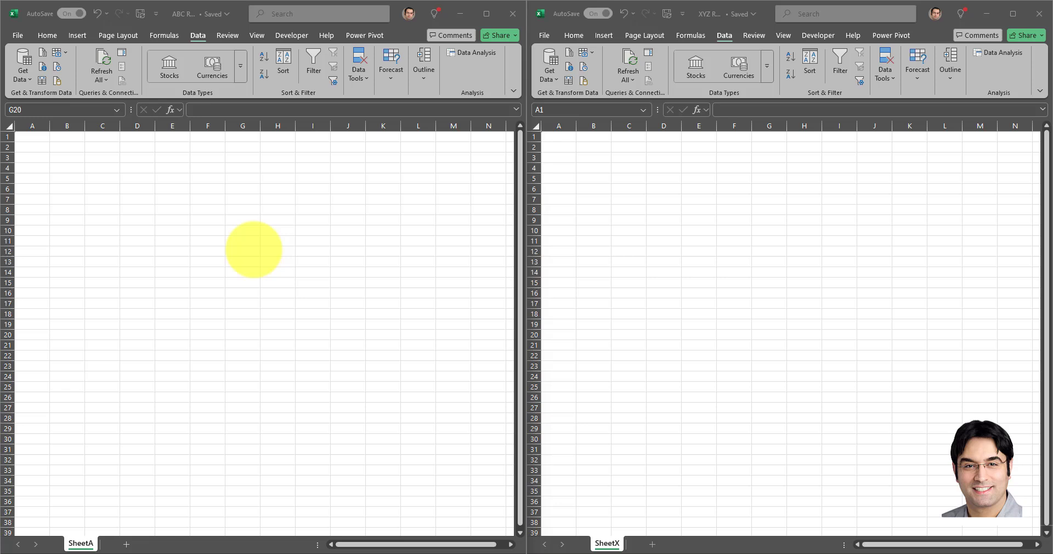
mouse_move(201, 13)
type("B")
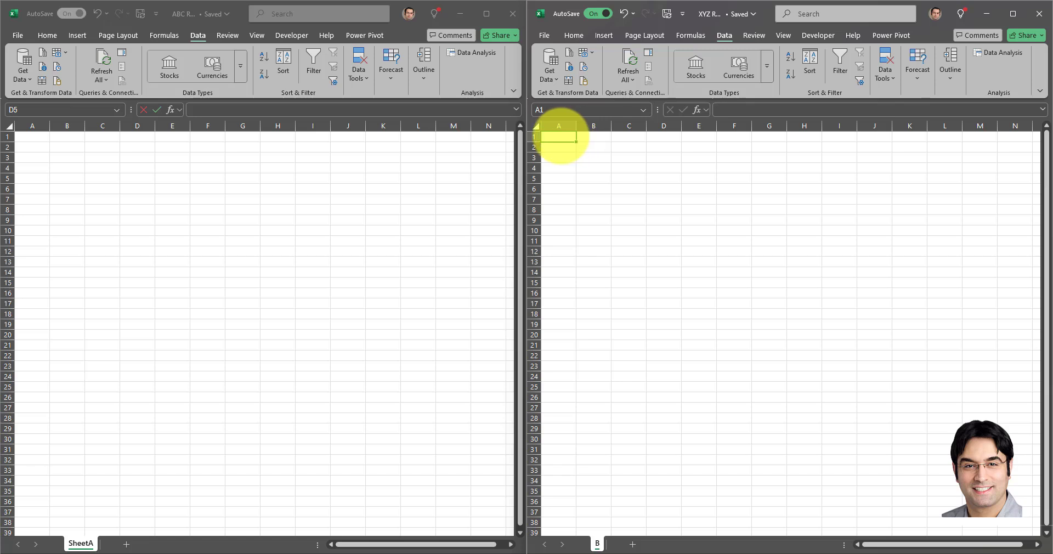
- Link XYZ Report A1 to ABC Report A1 with a formula, then enter 'Data' in ABC A1
type("=")
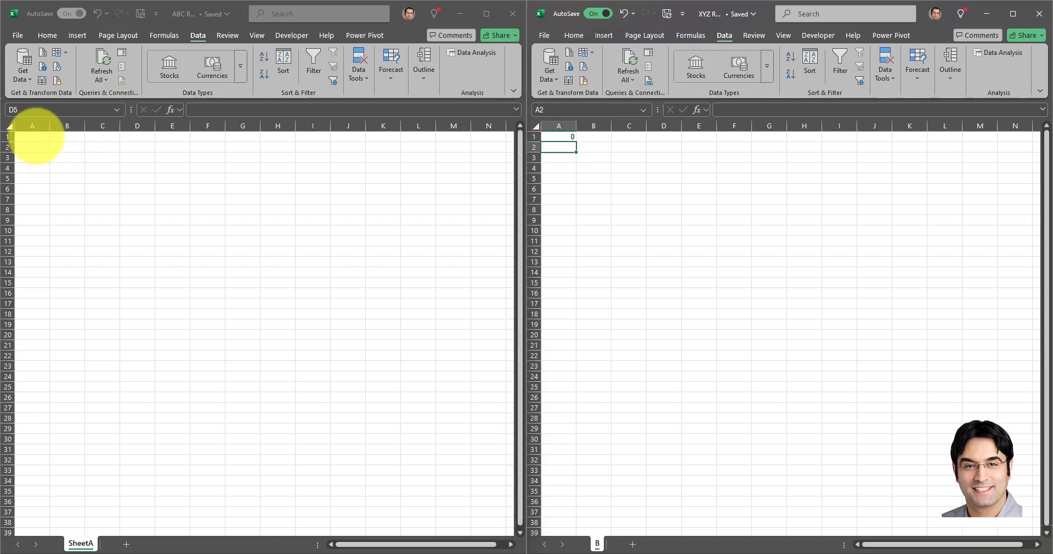
left_click(31, 136)
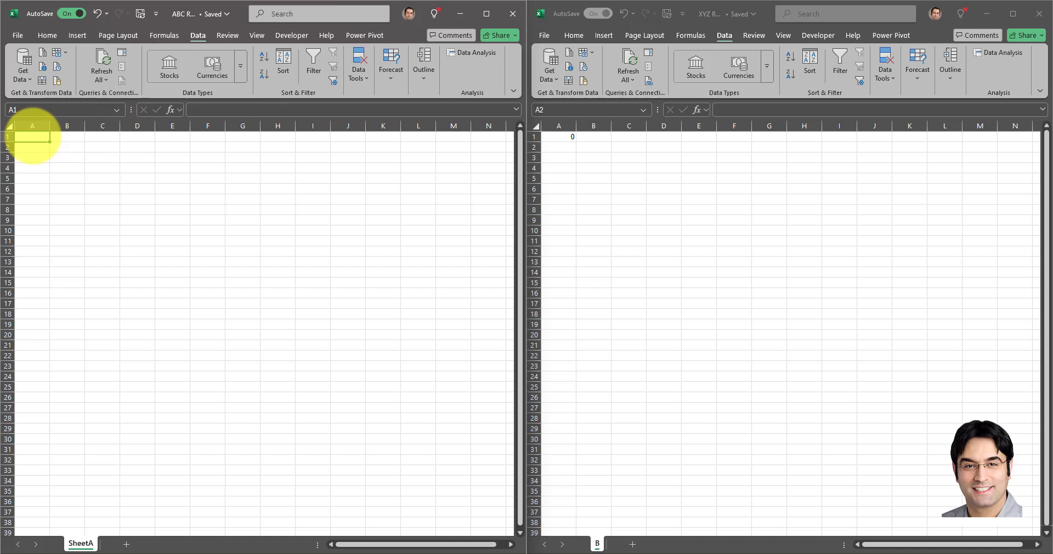
type("Data")
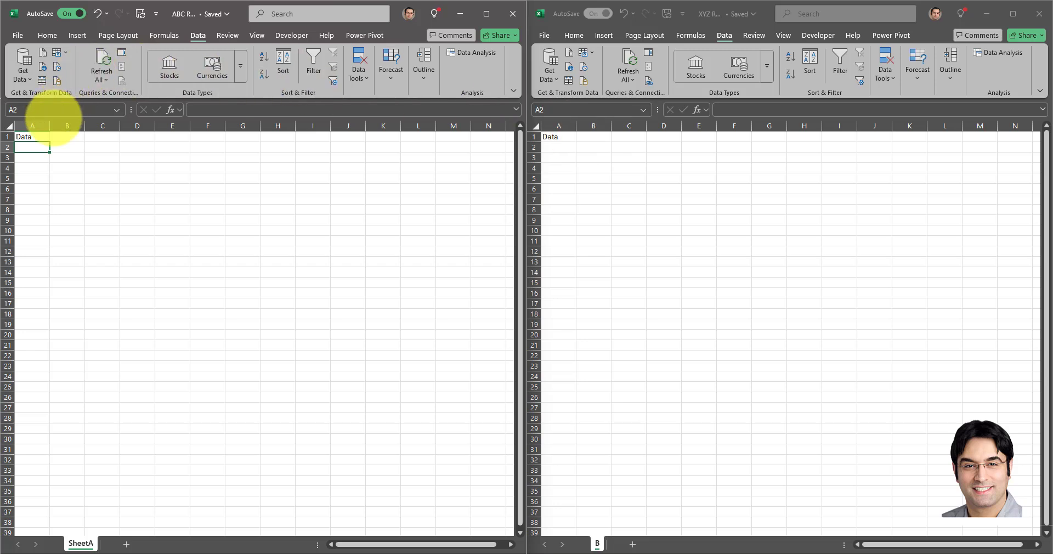
- Reselect XYZ Report A1 to edit its ='[ABC Report.xlsx]SheetA'!$A$1 link formula
left_click(32, 137)
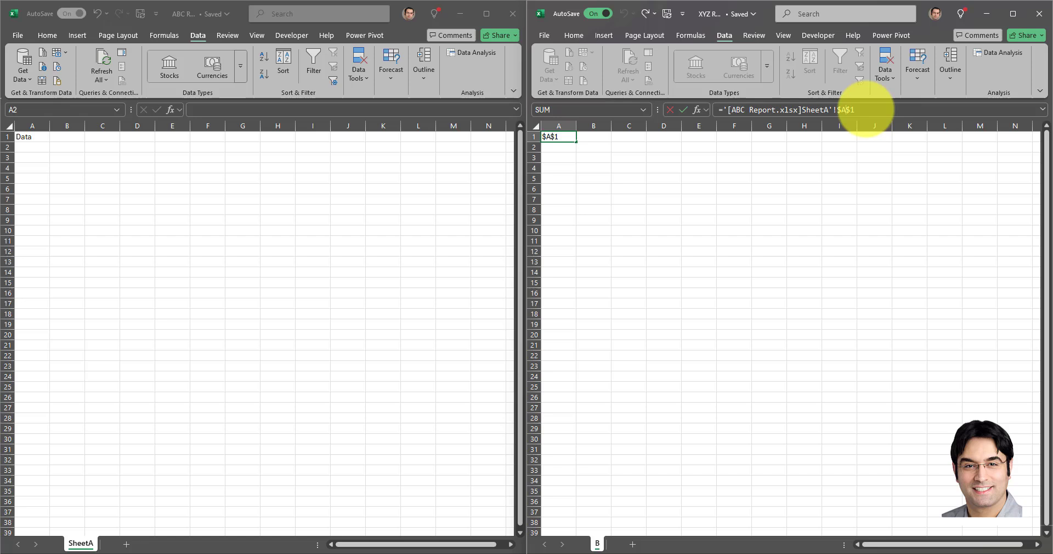
- Make the A1 link reference relative and fill it across XYZ Report's A1:D16
key("F4")
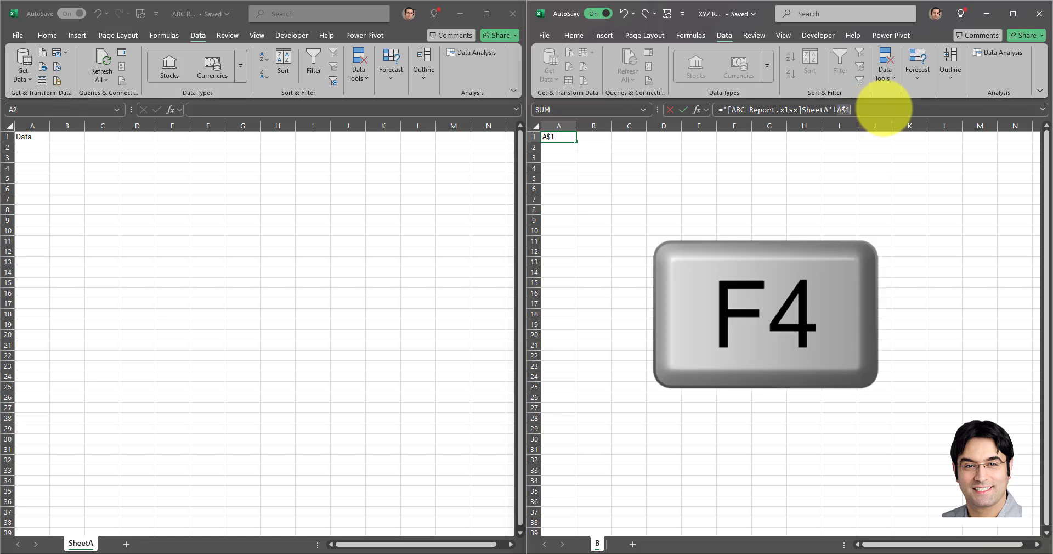
key("f4")
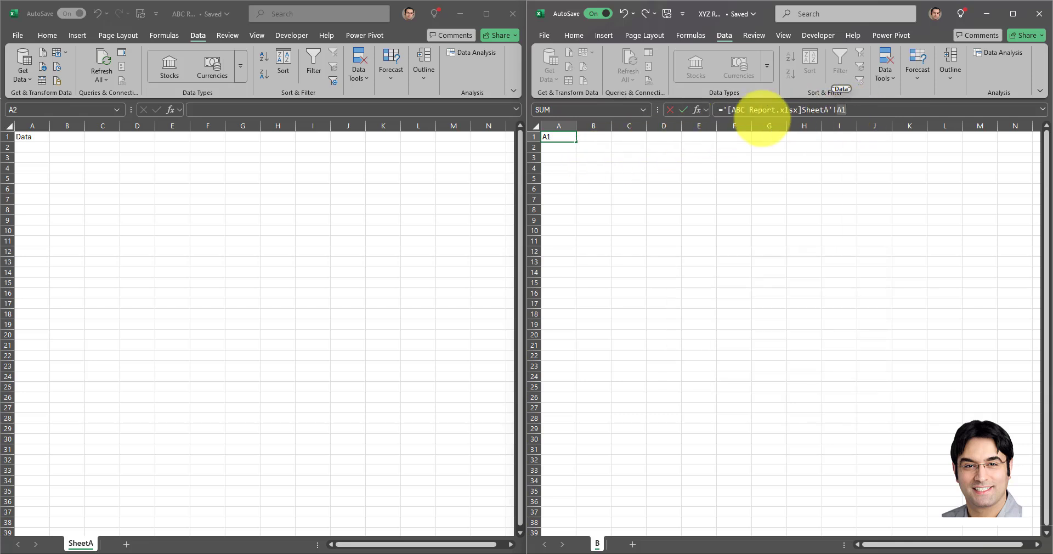
key("Enter")
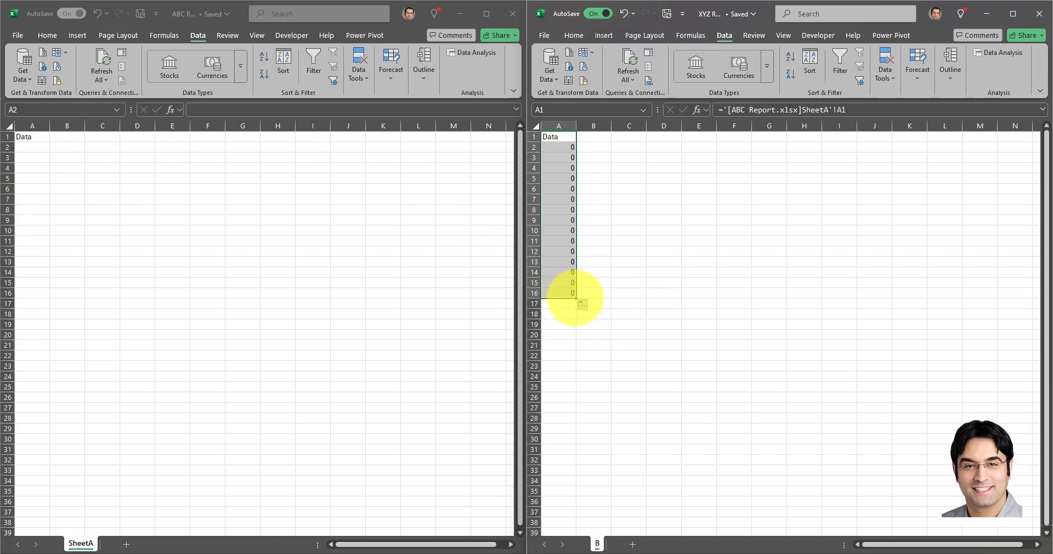
left_click_drag(580, 303, 679, 292)
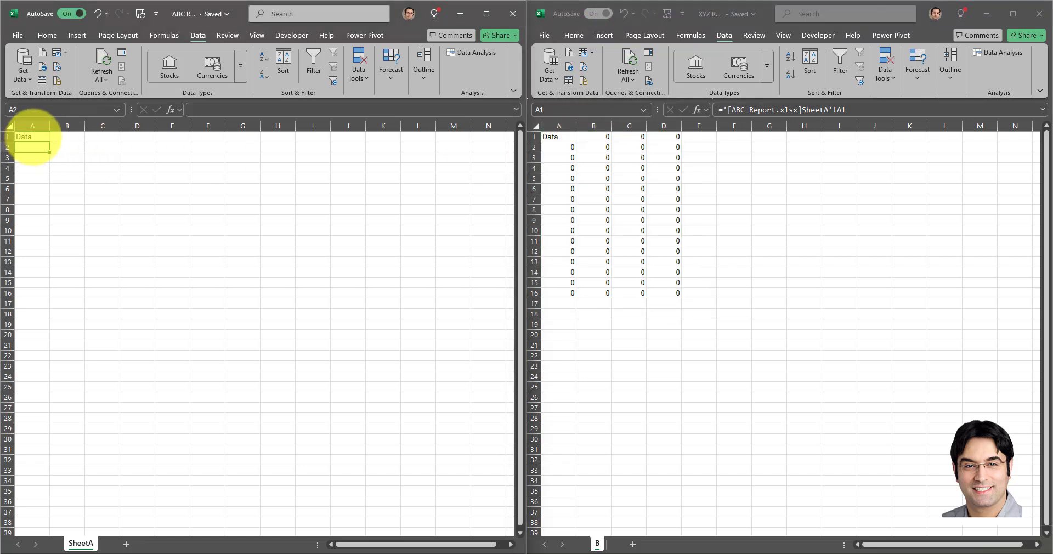
left_click(32, 136)
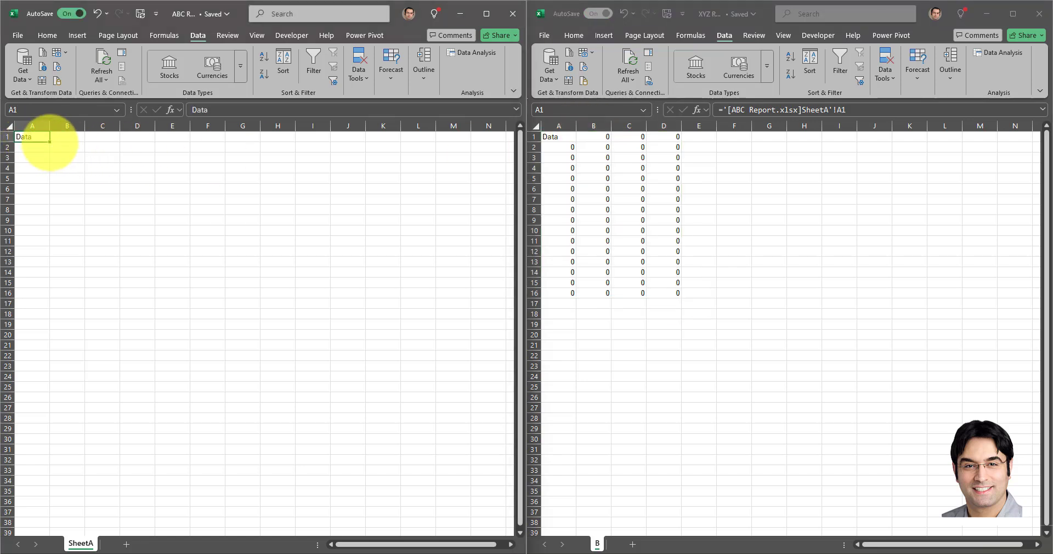
- Fill 'Data' from ABC Report A1 across to D1 and down to row 20
left_click_drag(32, 137, 137, 136)
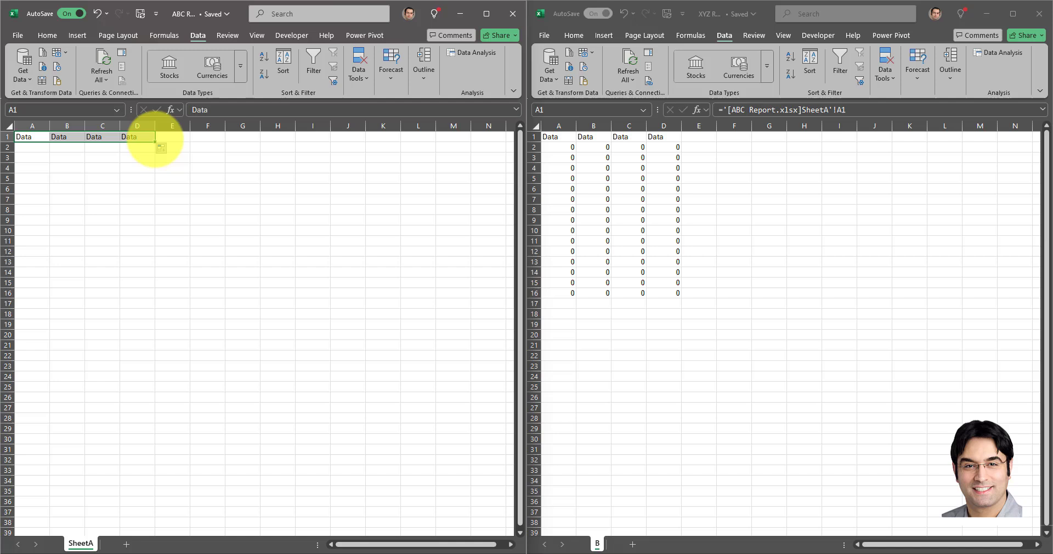
left_click_drag(137, 137, 137, 190)
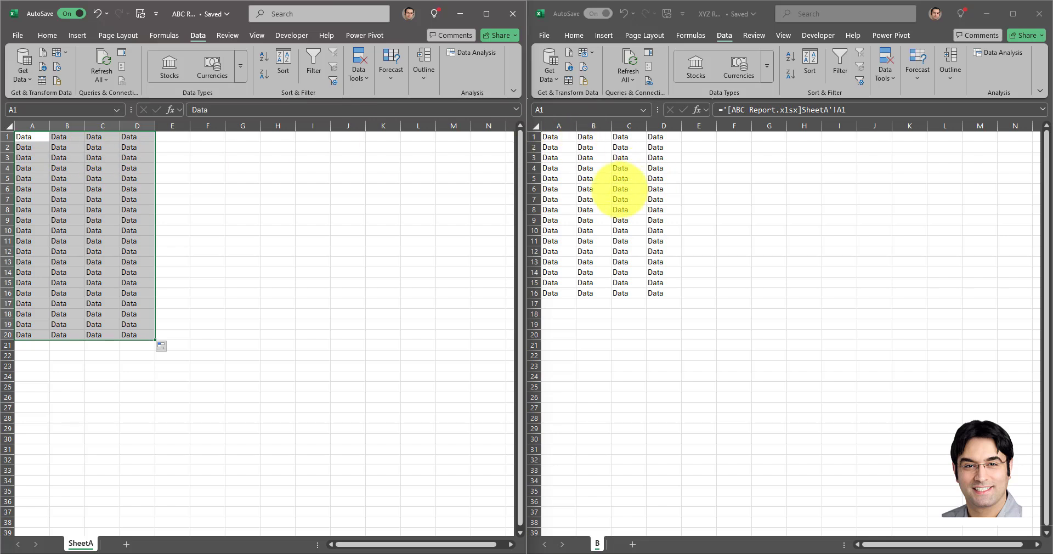
left_click(137, 209)
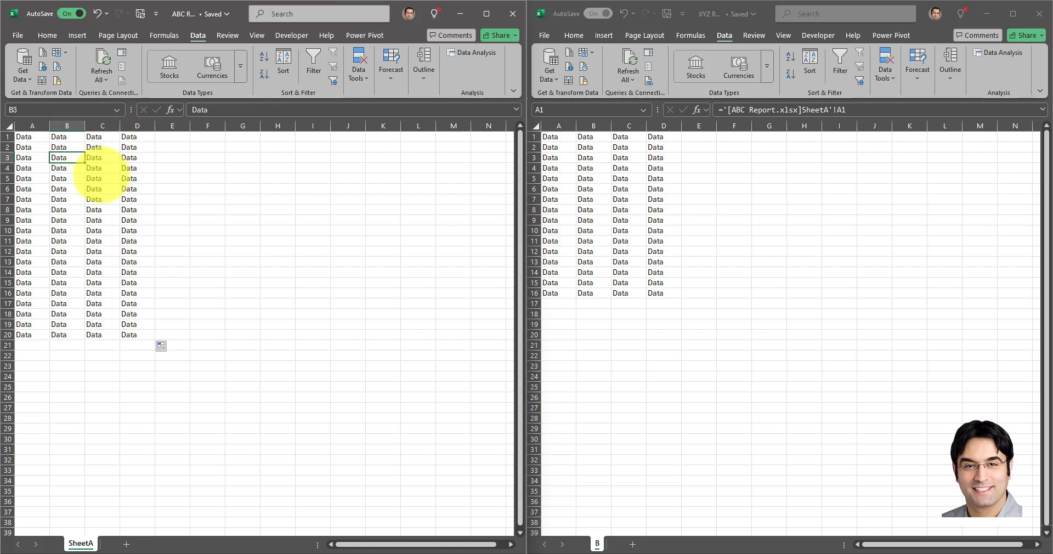
- Enter 2 in B3 and 7 in C10 of ABC Report, updating XYZ Report
type("2")
left_click(67, 199)
type("6")
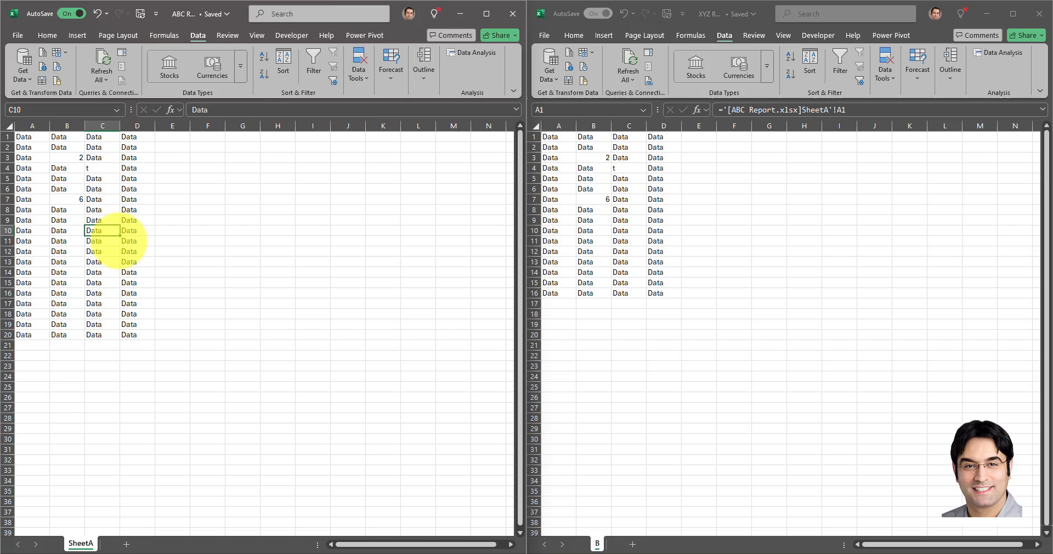
type("7")
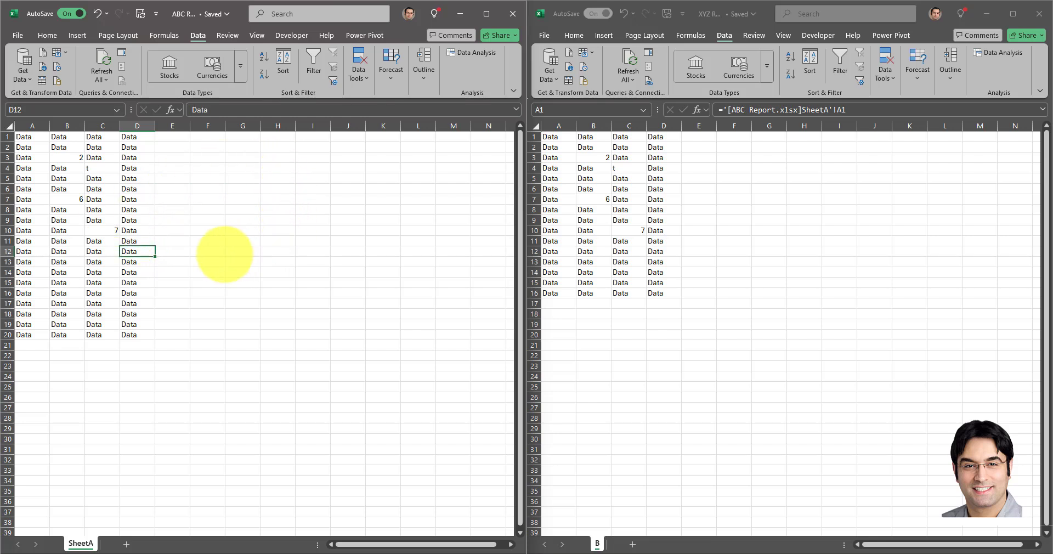
mouse_move(174, 239)
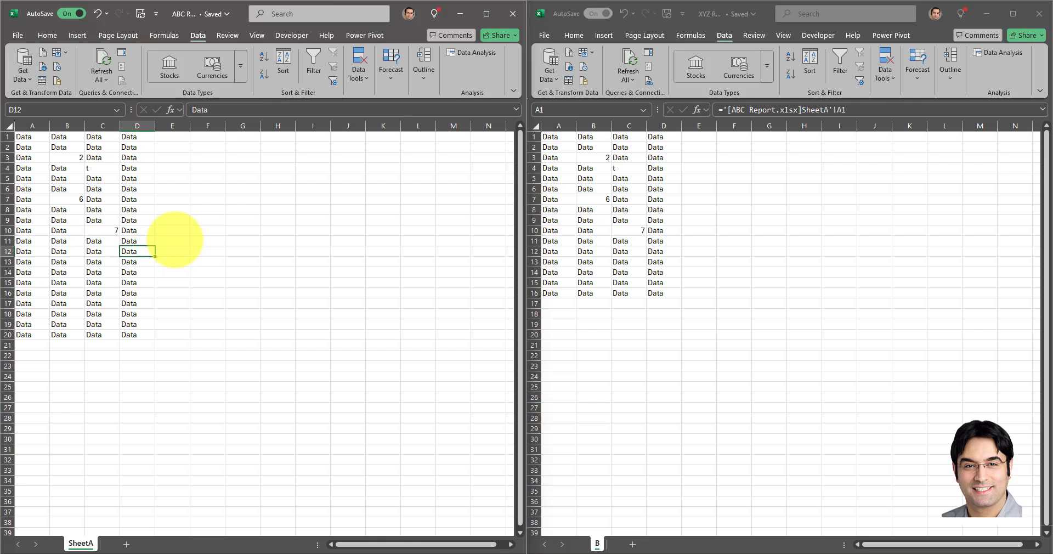
mouse_move(269, 171)
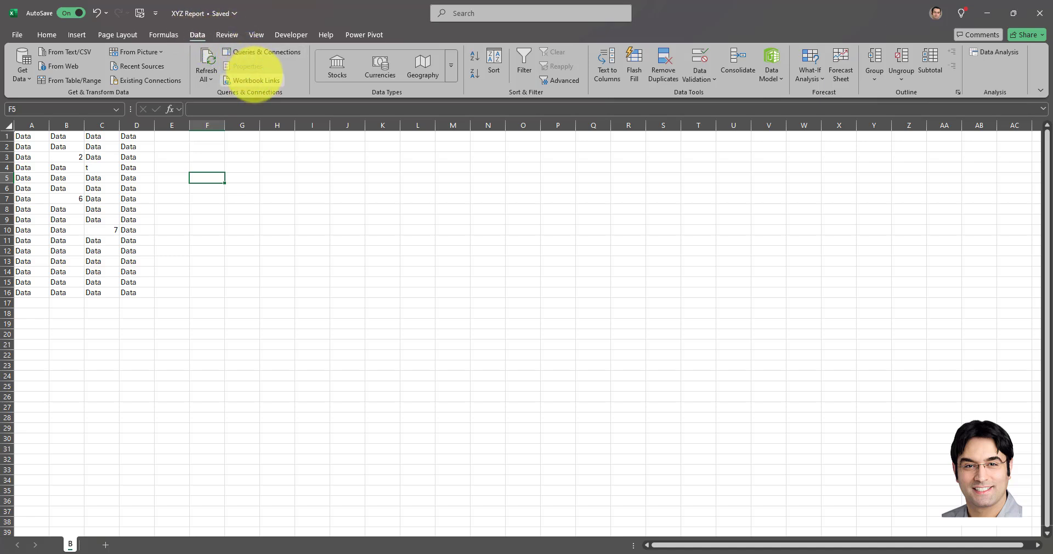
- Show XYZ Report's Workbook Links pane and start changing the ABC Report.xlsx source
left_click(256, 80)
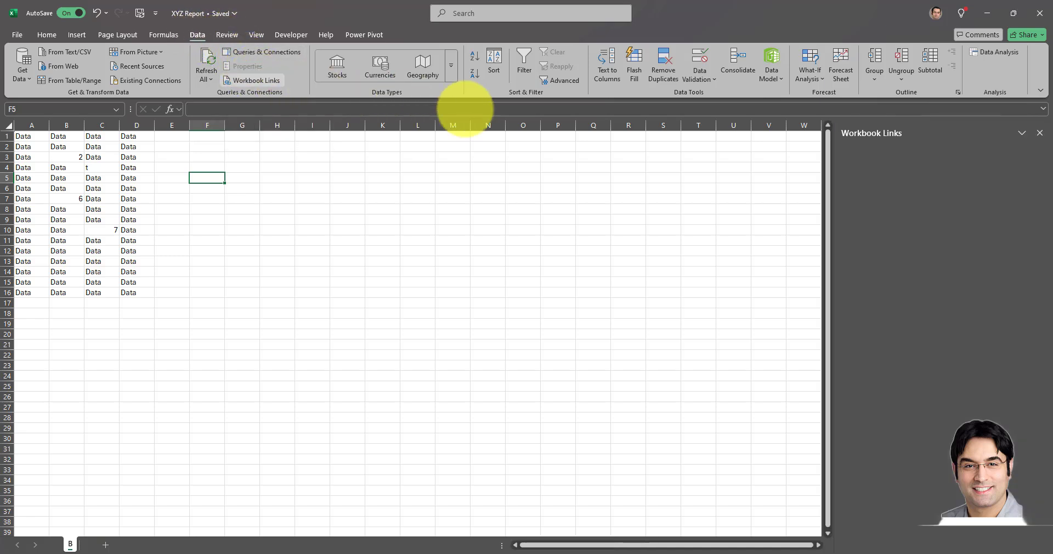
left_click(255, 80)
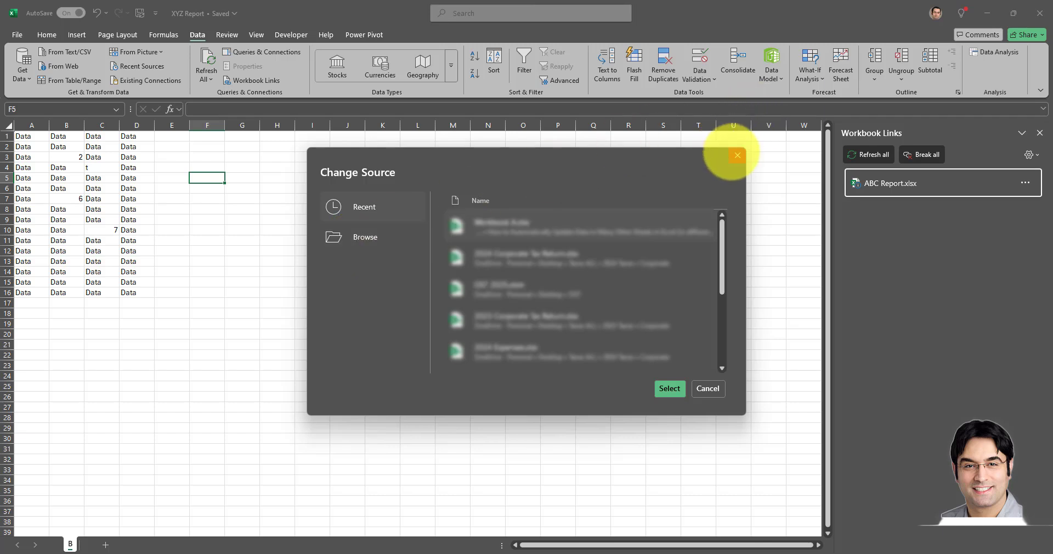
- Dismiss the Change Source file picker without choosing a new source file
left_click(737, 155)
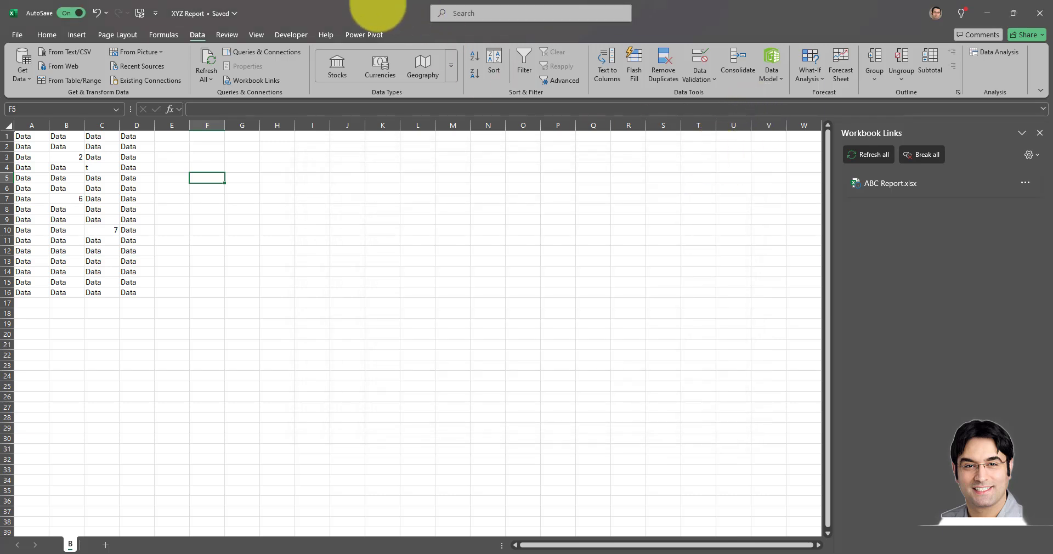